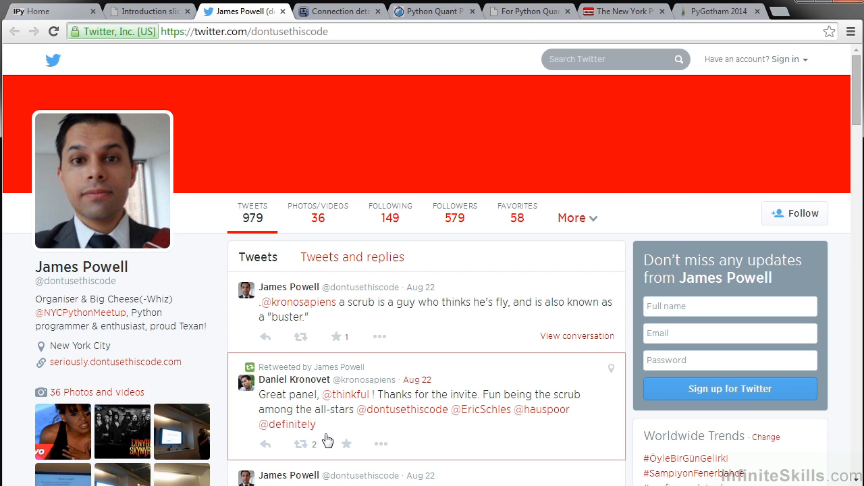
- Browse down the For Python Quants conference page in its Chrome tab
click(435, 10)
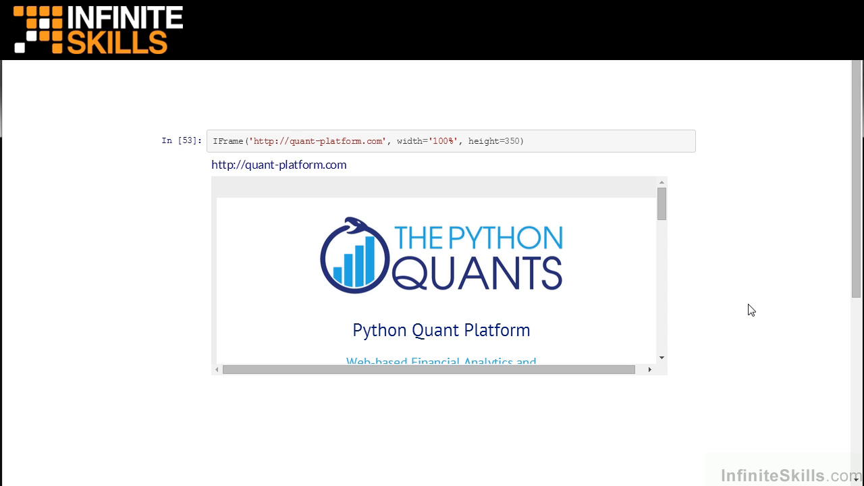
mouse_move(351, 167)
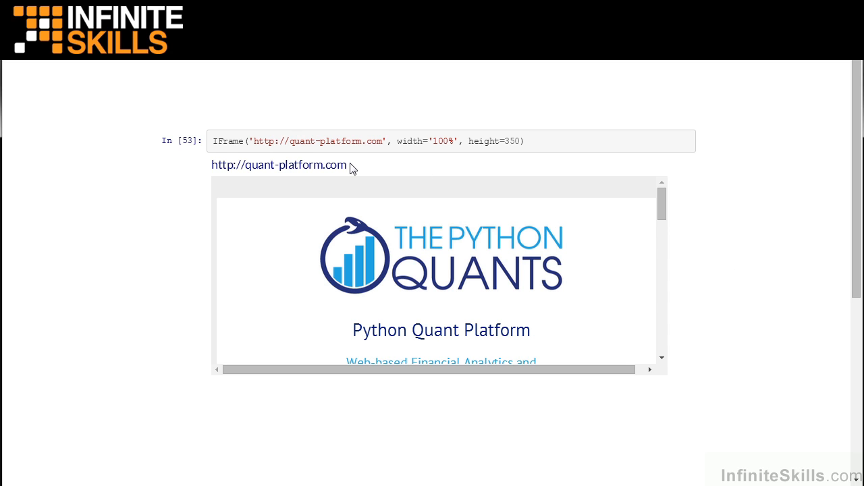
mouse_move(801, 335)
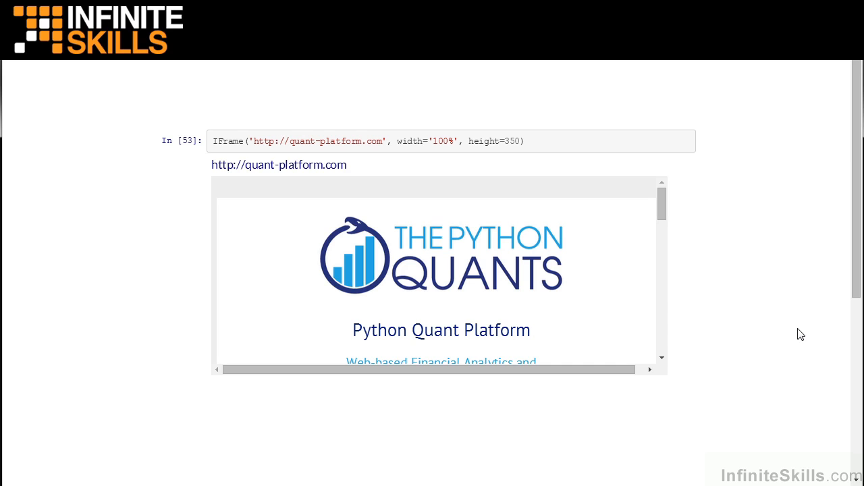
mouse_move(794, 324)
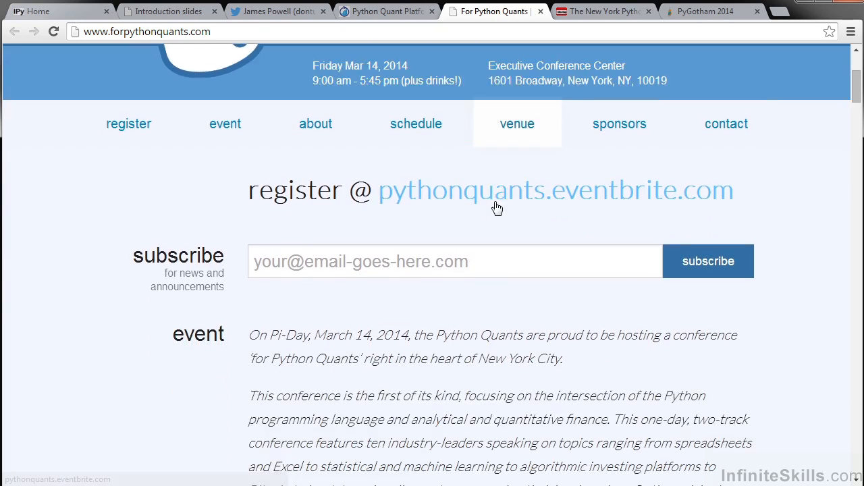
scroll(down, 3)
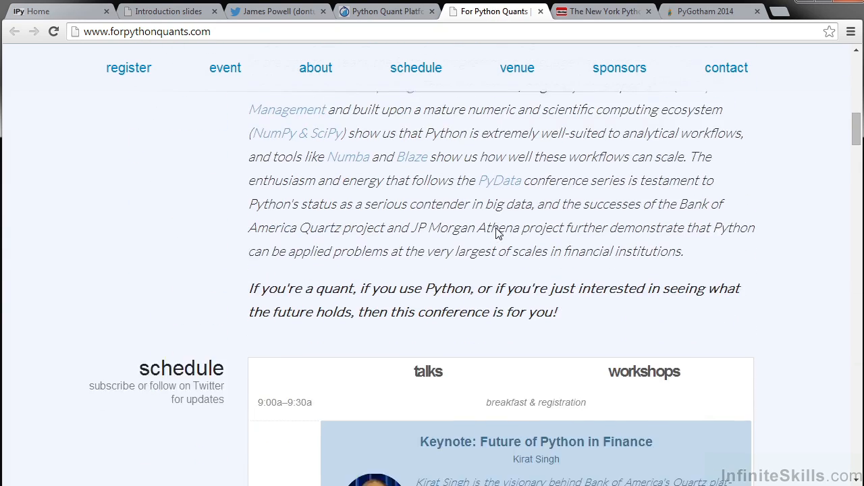
scroll(down, 3)
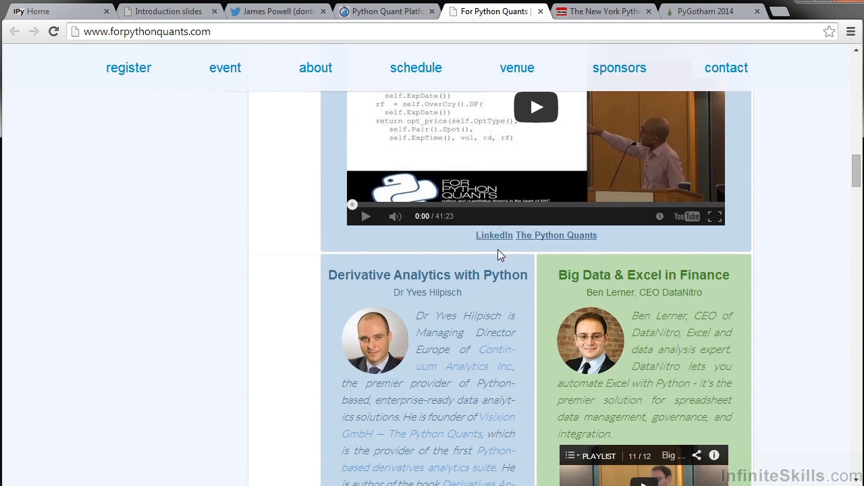
scroll(down, 3)
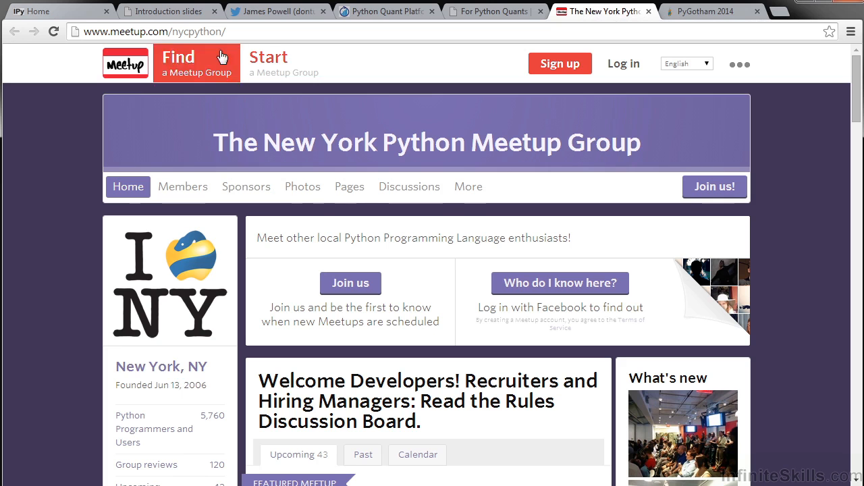
- Scroll the New York Python Meetup page, then return to the notebook's PyGotham slide
scroll(down, 3)
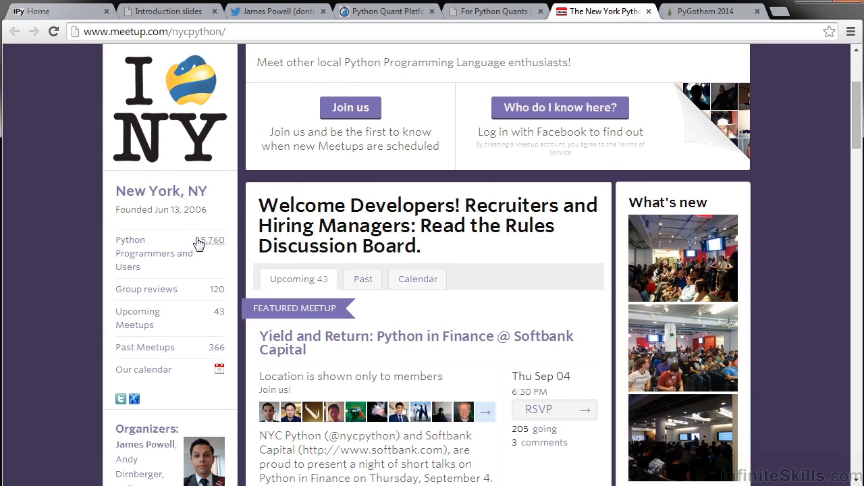
mouse_move(498, 397)
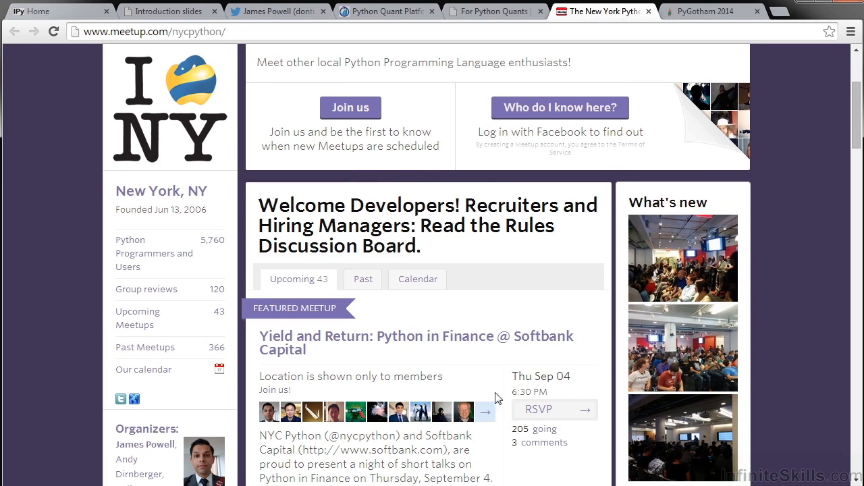
click(713, 11)
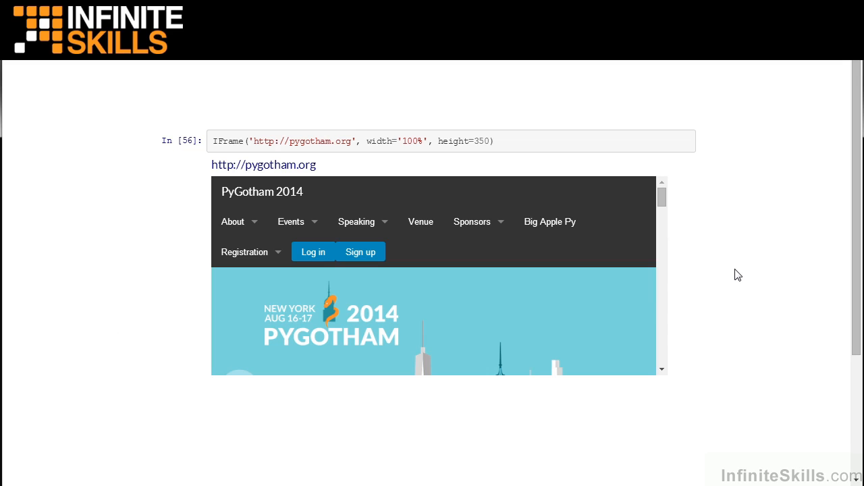